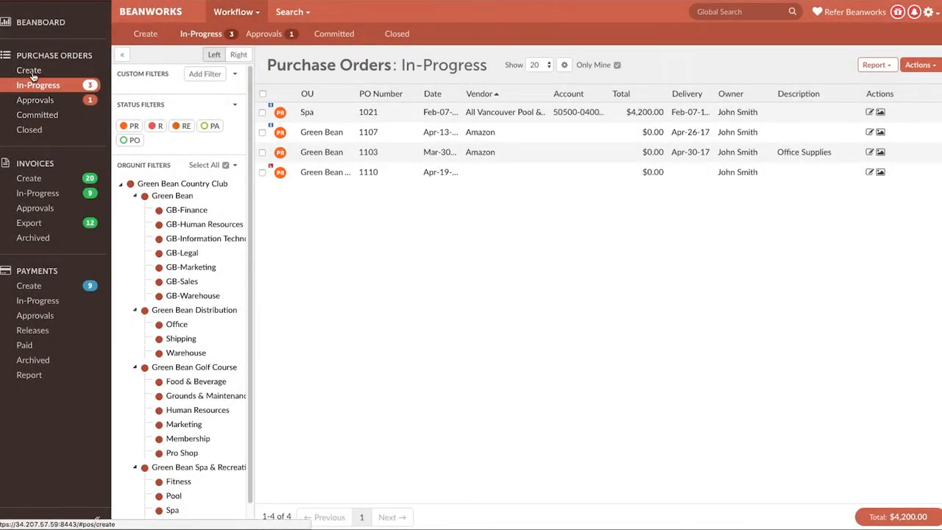
Start a new purchase requisition with Green Bean as legal entity and John Smith as owner
left_click(30, 71)
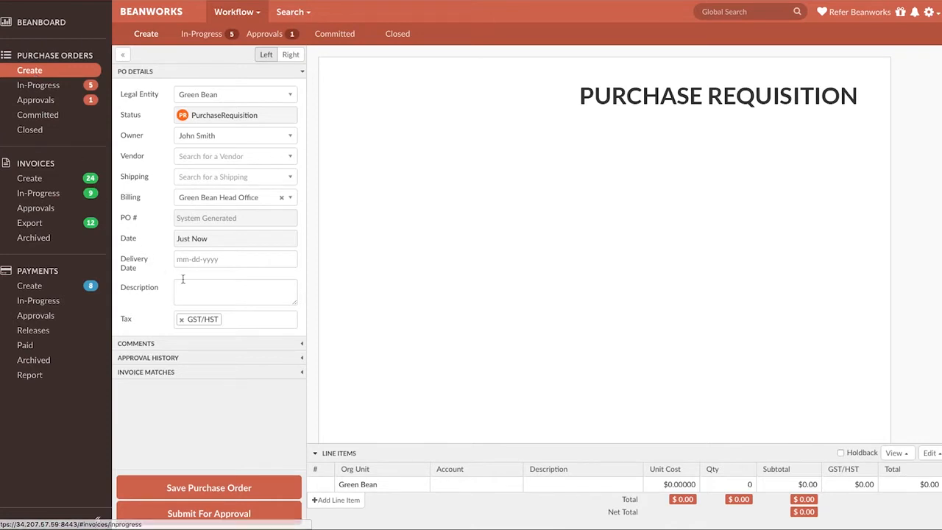
Describe the requisition as Office Supplies, deliver 05-01-2017, and search 'ama' to pick Amazon as vendor
type("Office Supplies.")
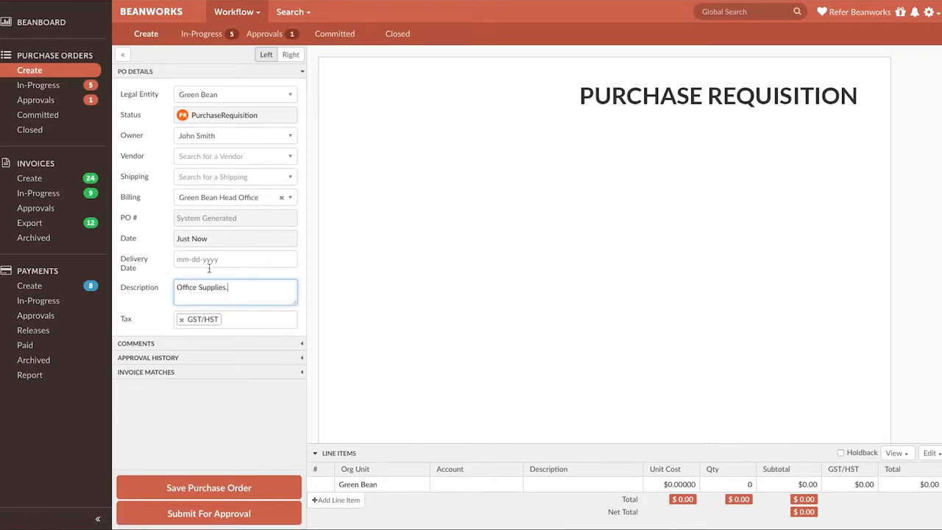
left_click(236, 259)
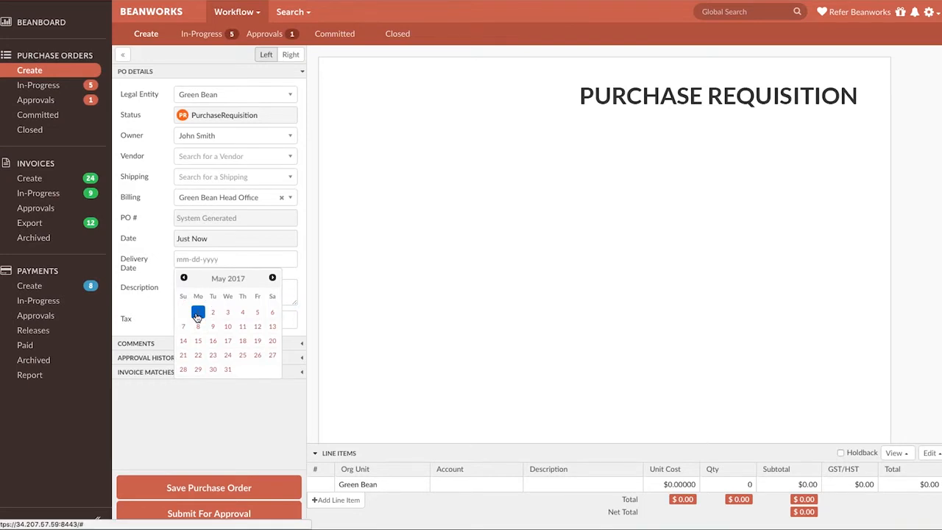
left_click(197, 312)
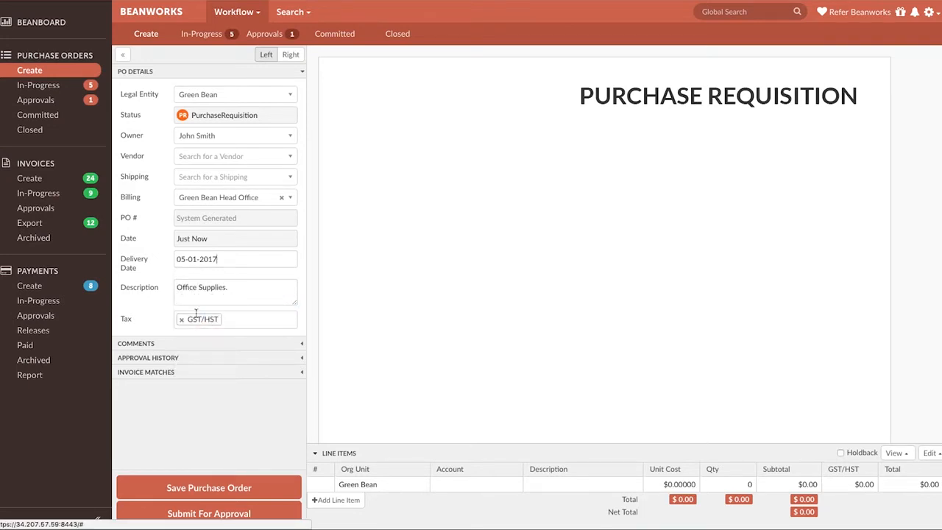
left_click(235, 156)
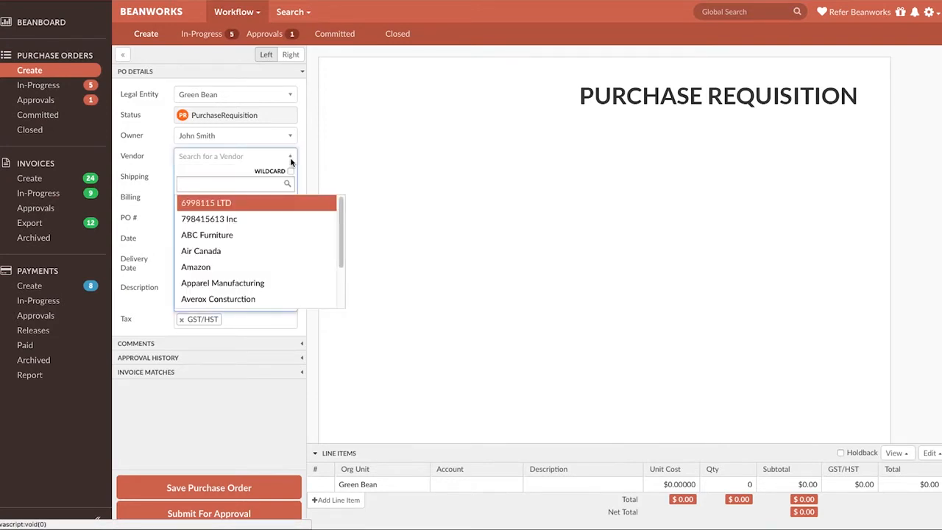
type("ama")
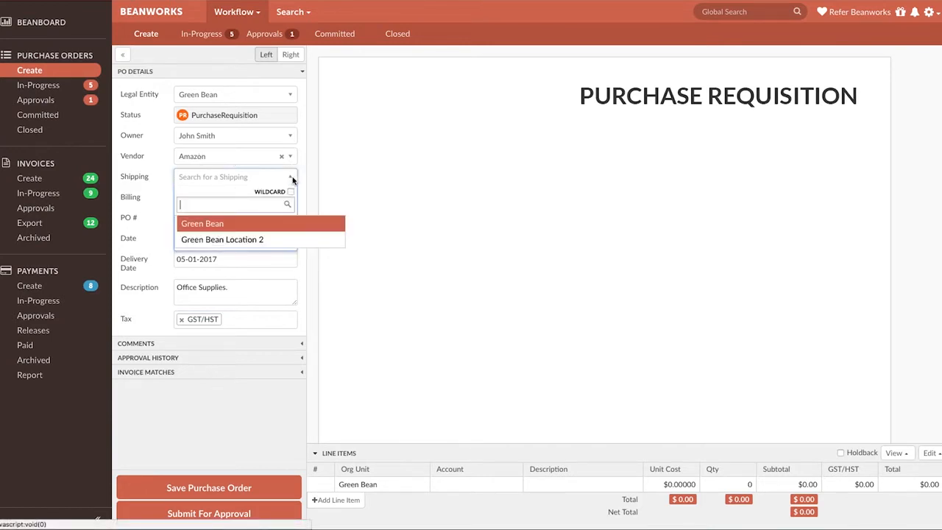
Ship the order to Green Bean and move on to the billing location choices
left_click(203, 224)
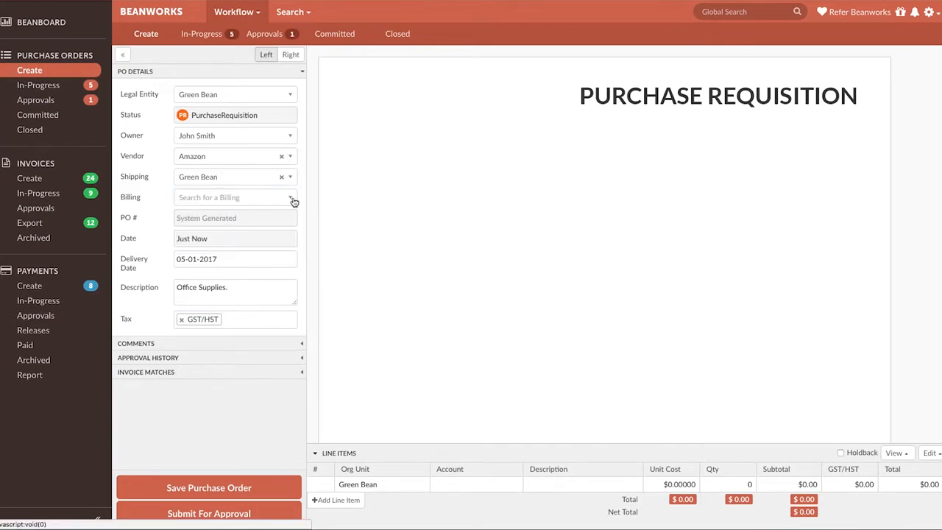
left_click(291, 197)
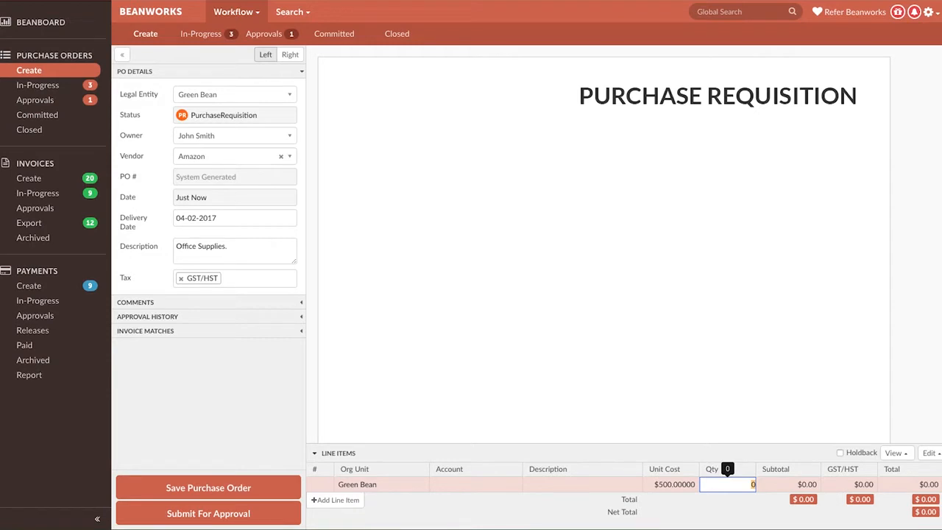
Give line 1 a quantity of 10 for a $5,000 total and add a second Green Bean line
type("10")
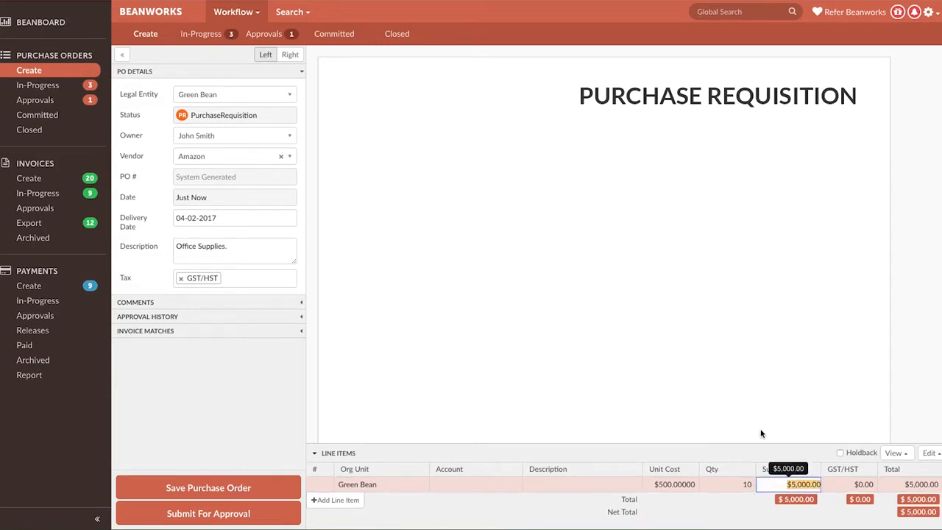
key("Tab")
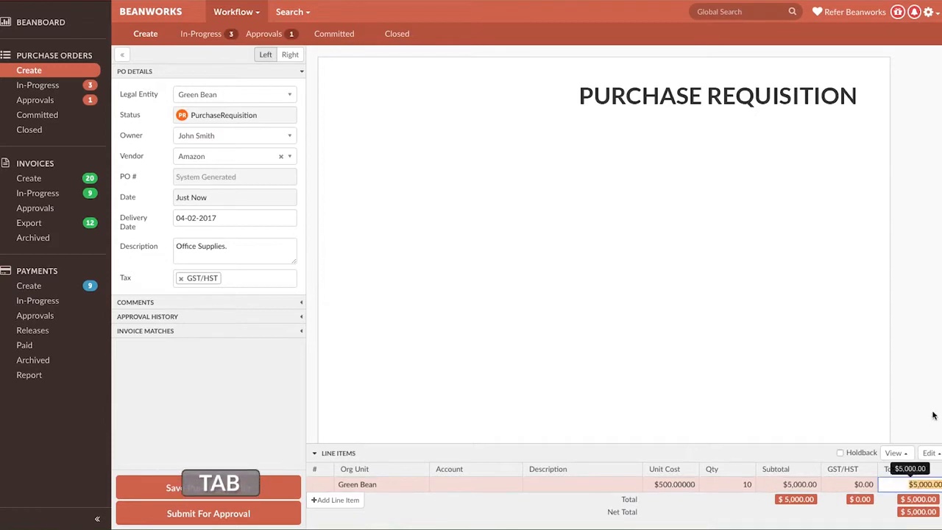
left_click(335, 500)
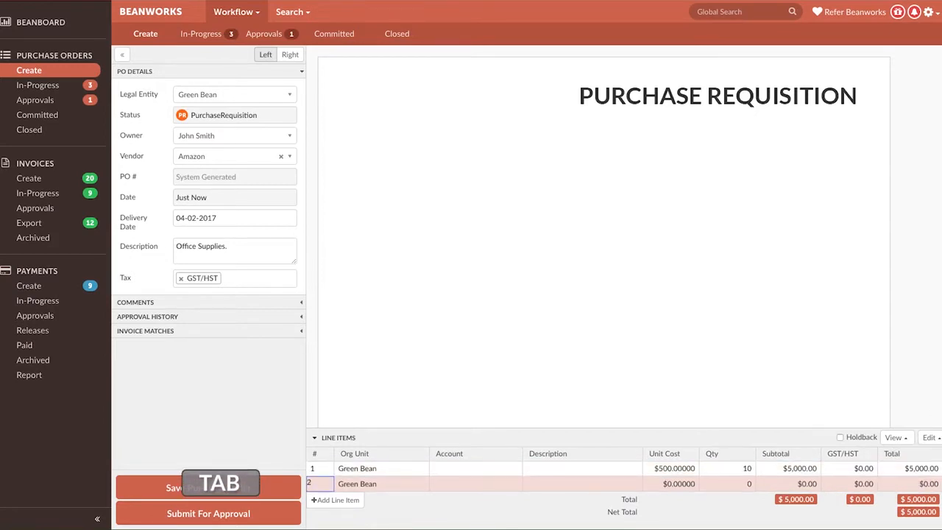
key("Tab")
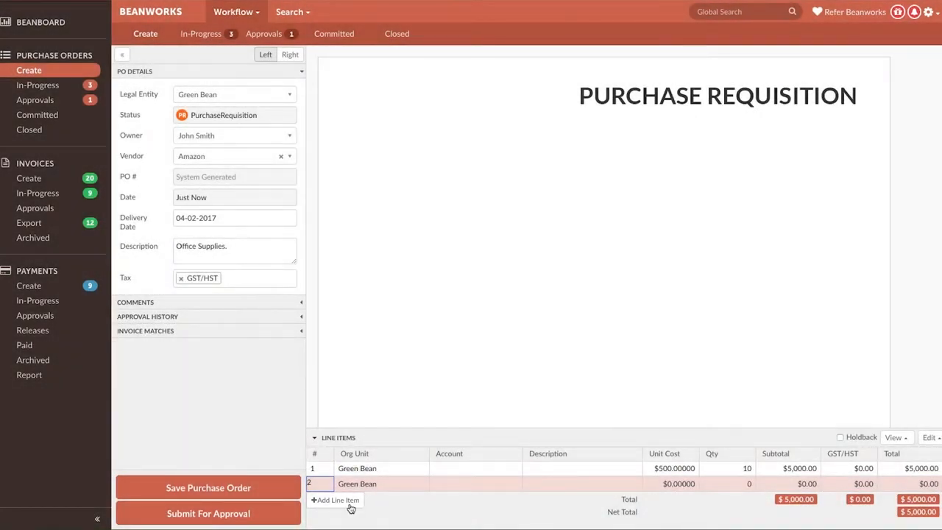
mouse_move(394, 510)
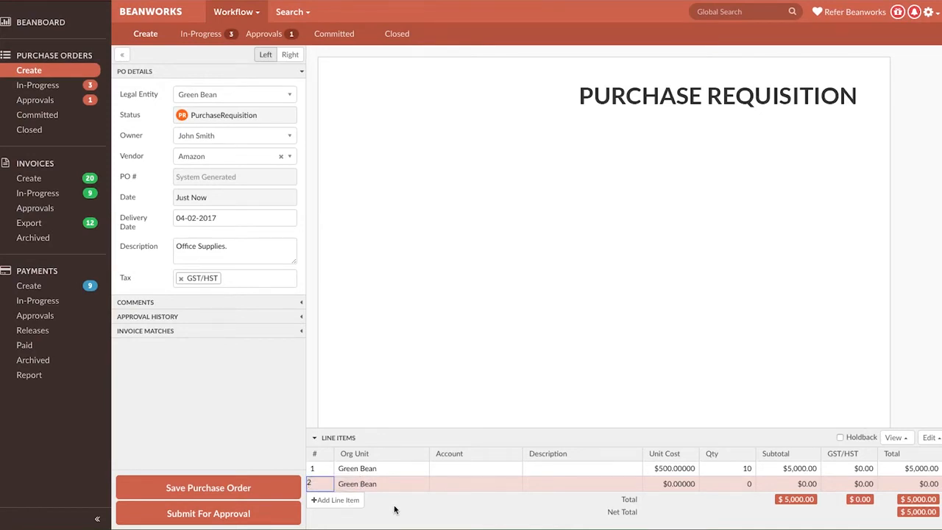
left_click(380, 483)
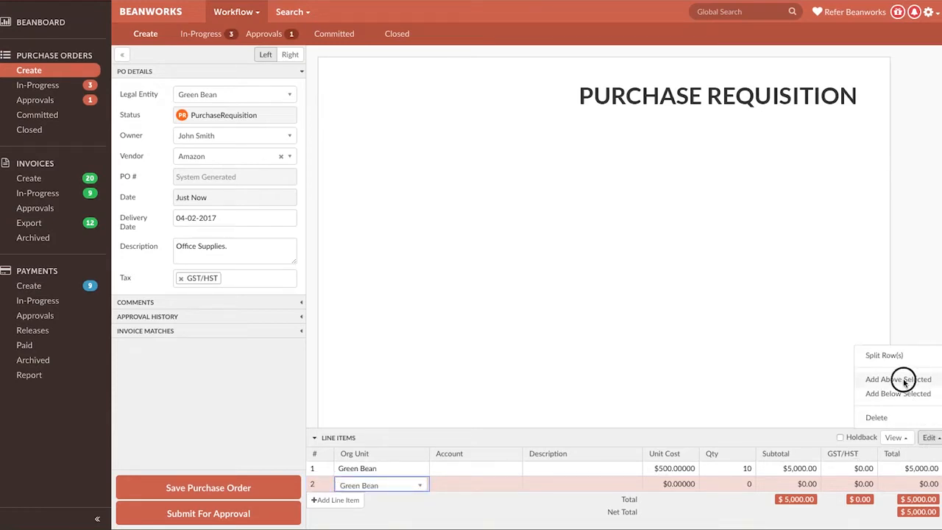
left_click(897, 393)
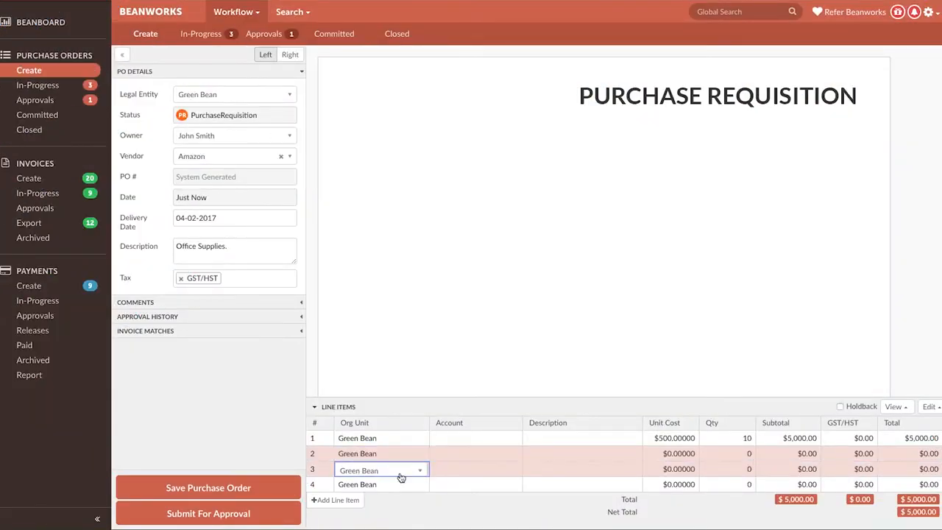
left_click(380, 469)
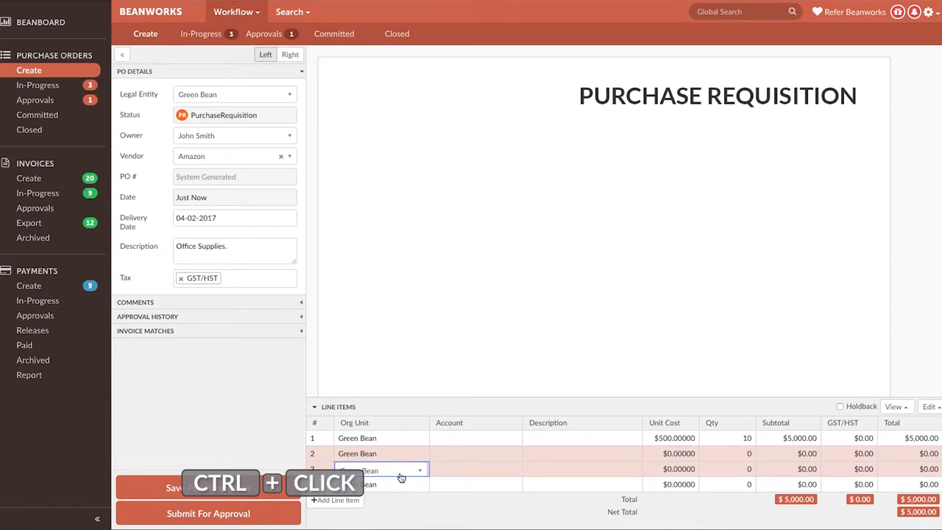
left_click(930, 406)
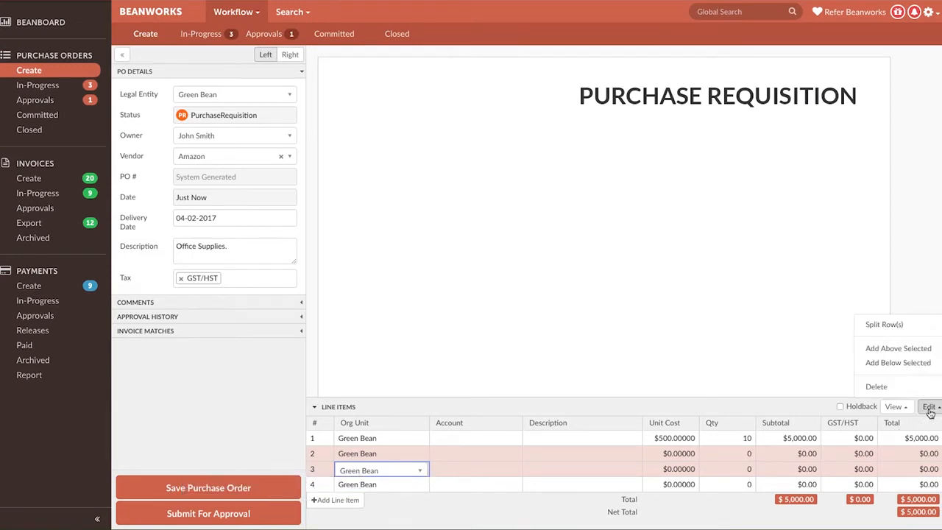
left_click(876, 385)
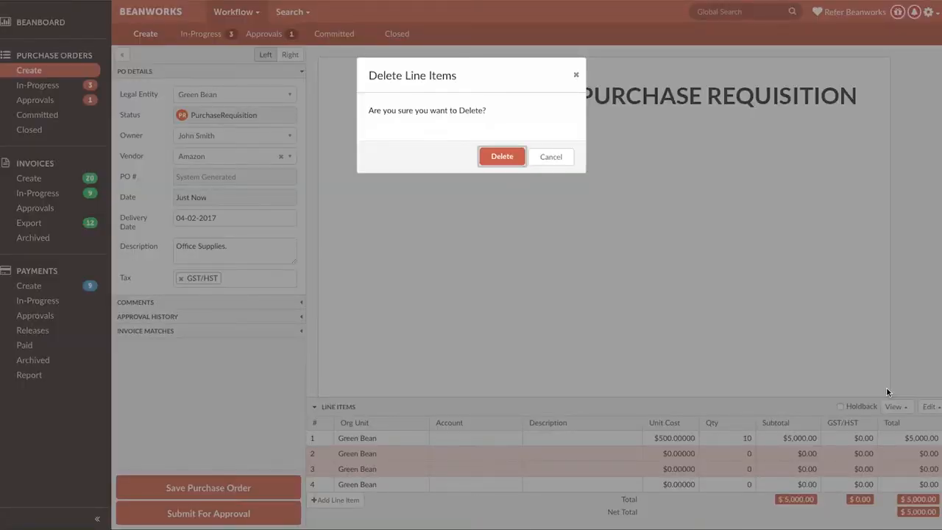
left_click(502, 156)
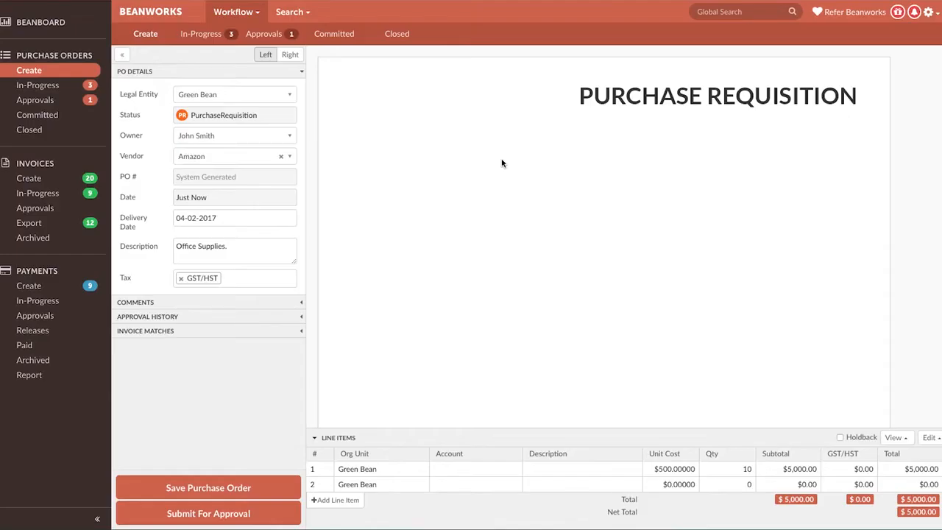
Select the single $5,000 Green Bean line item so it can be split by percentage
left_click(280, 156)
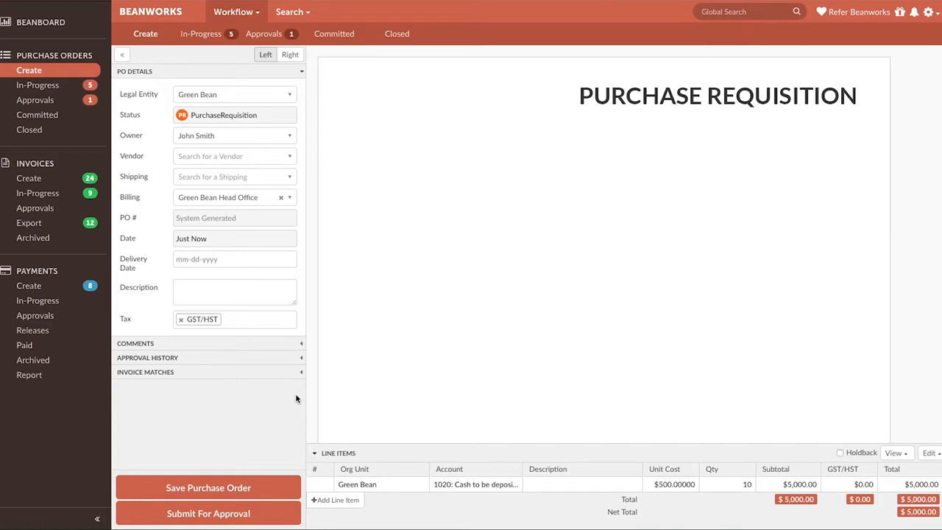
mouse_move(395, 480)
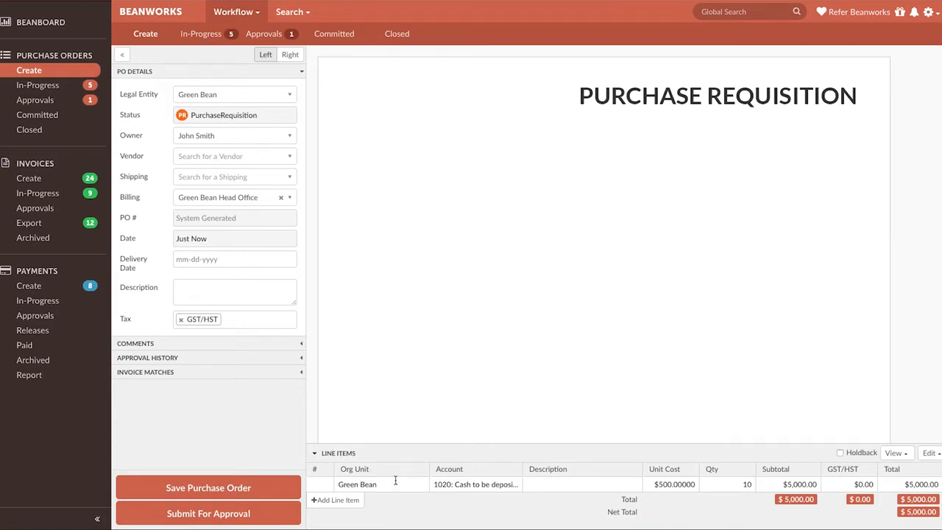
left_click(930, 453)
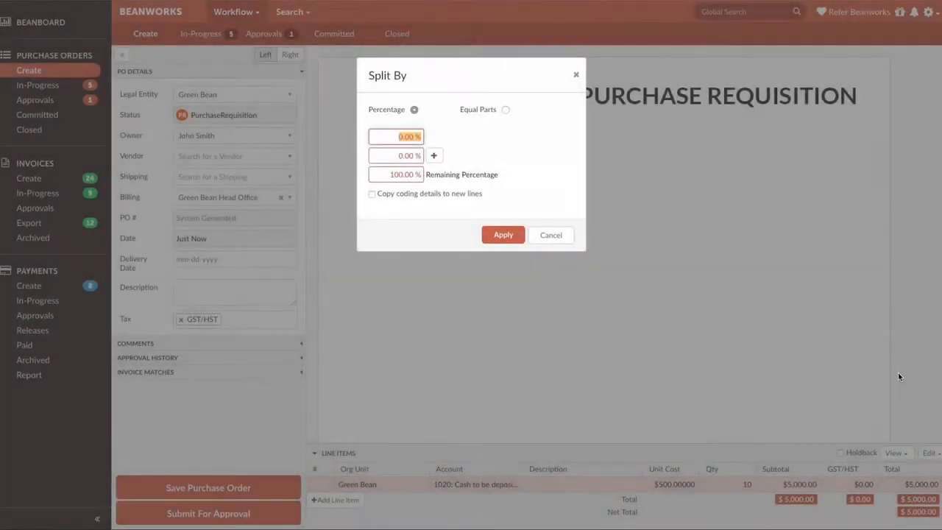
Split the $5,000 line 50/25/25, copying the coding details onto the new lines, and apply it
type("50")
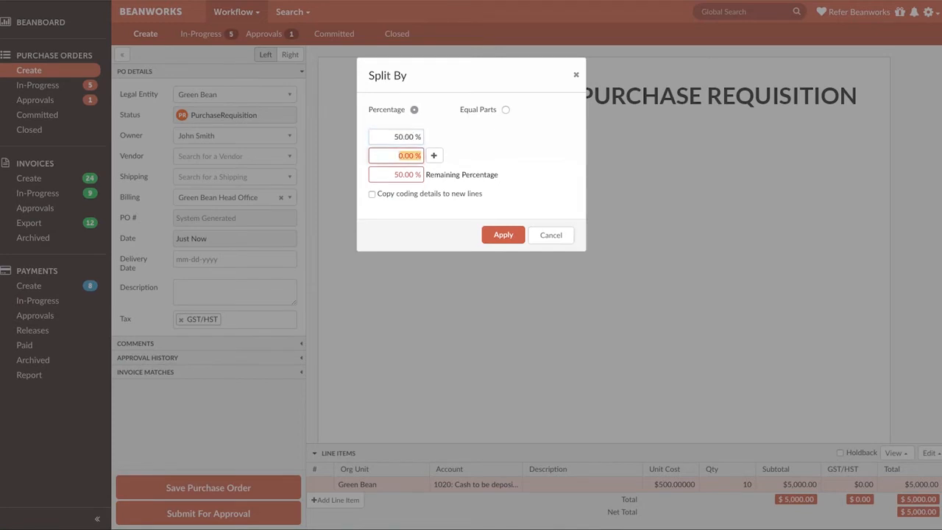
type("25")
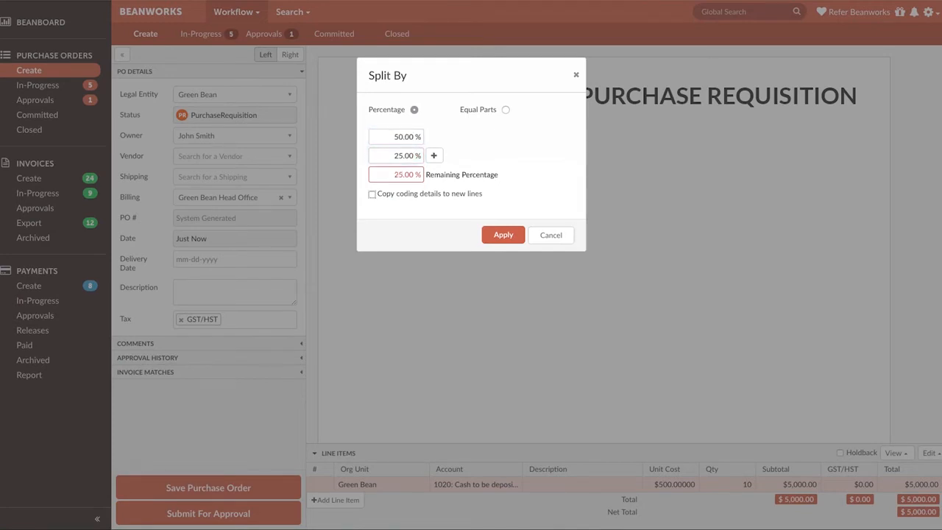
left_click(433, 156)
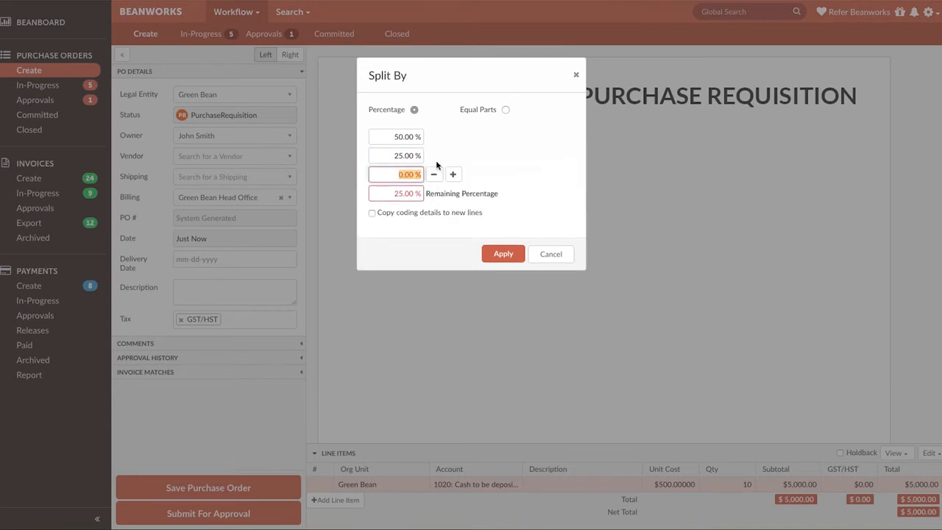
type("25")
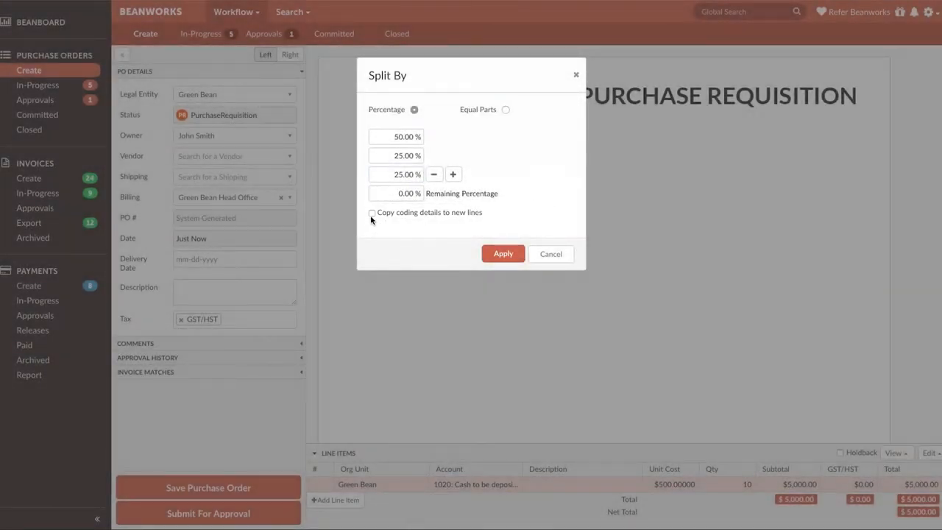
left_click(371, 212)
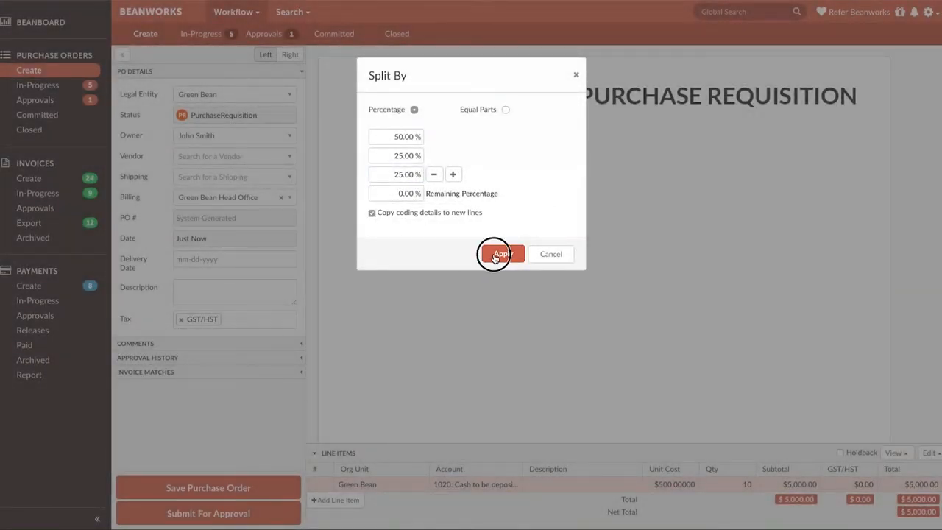
left_click(500, 253)
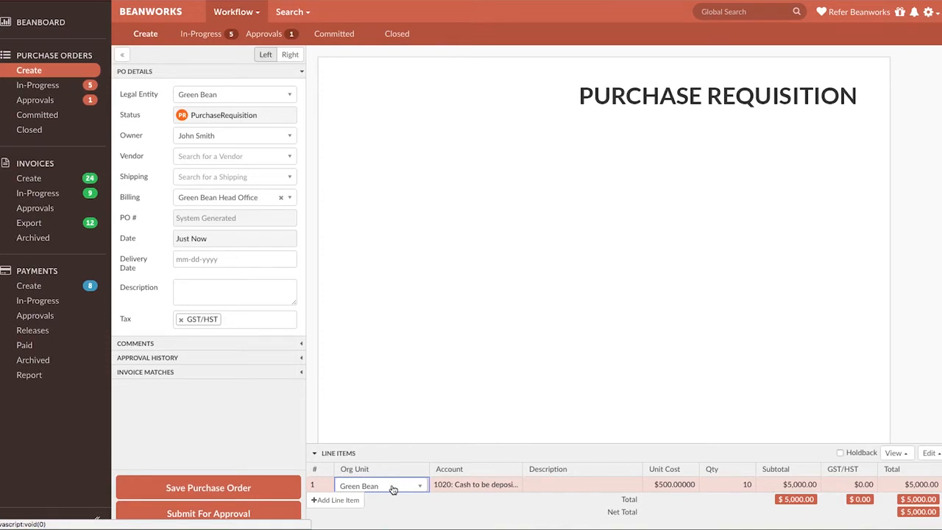
Reopen the line items Edit menu's Split Row(s) option and move on to purchase order 1103
left_click(930, 454)
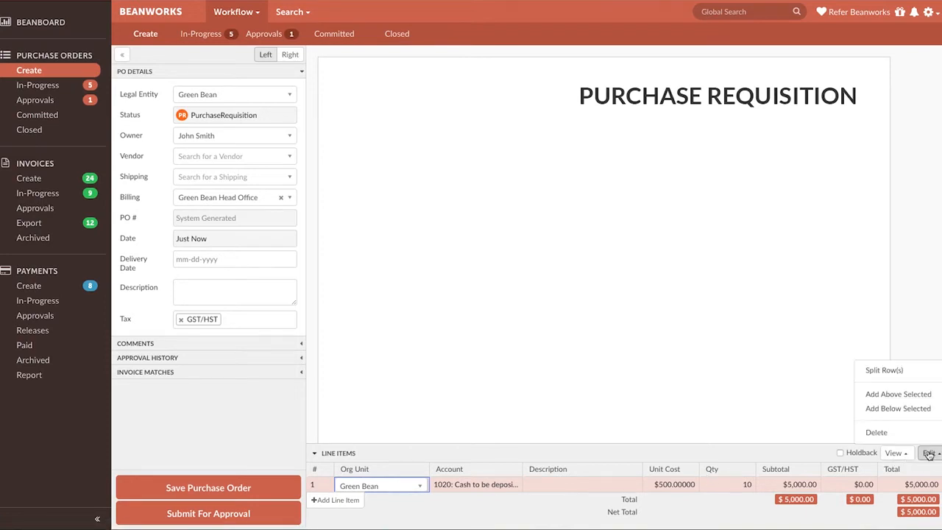
left_click(883, 370)
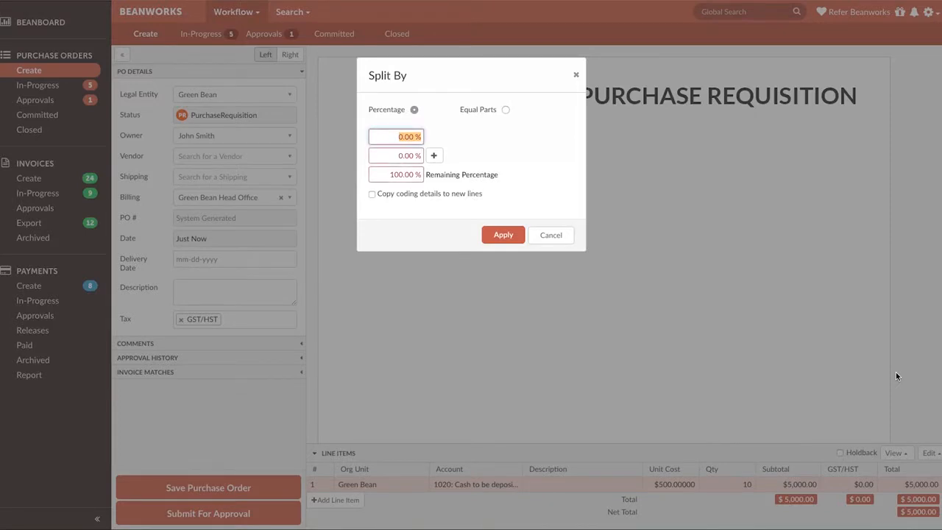
left_click(507, 109)
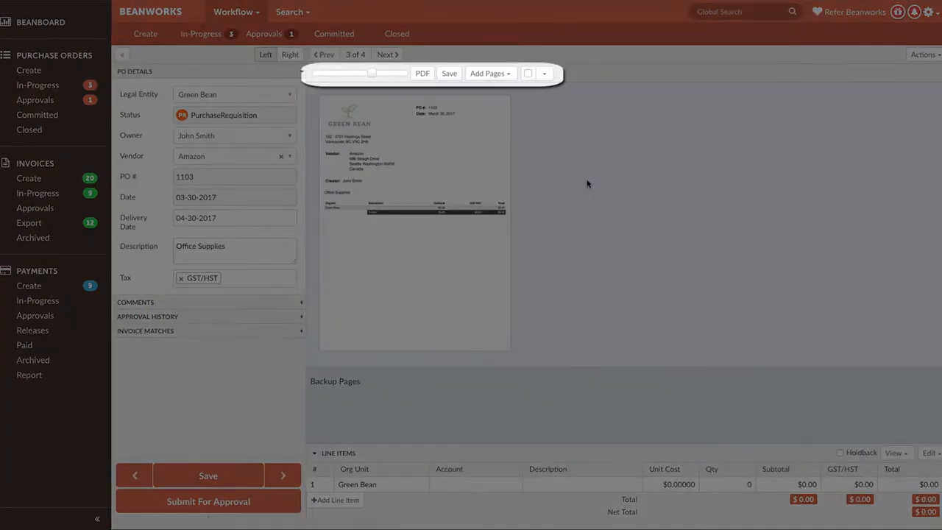
Upload Agreement.pdf from the computer as backup pages and save it to the Amazon order
left_click(488, 74)
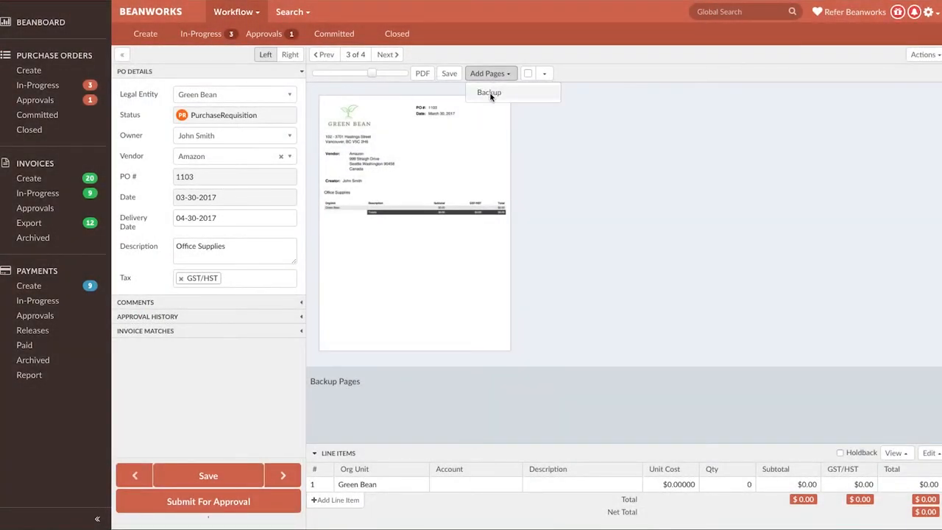
left_click(488, 92)
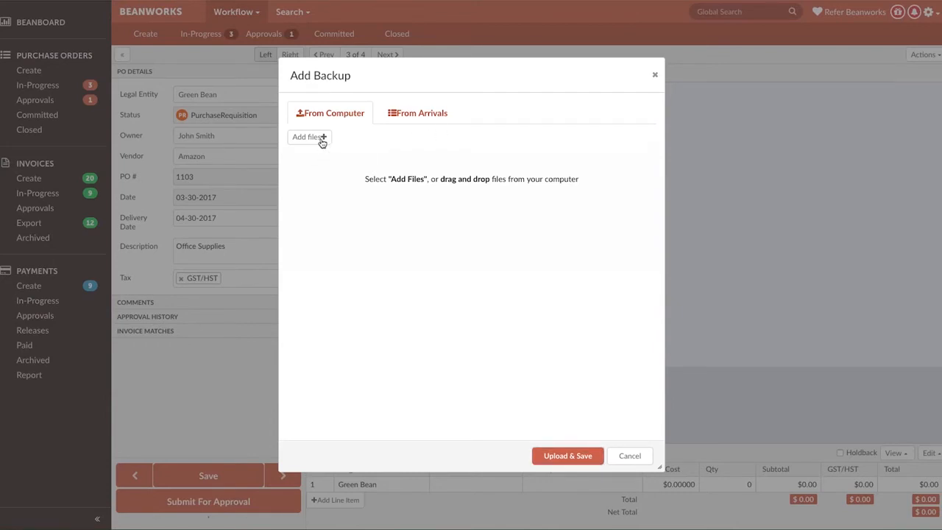
left_click(306, 137)
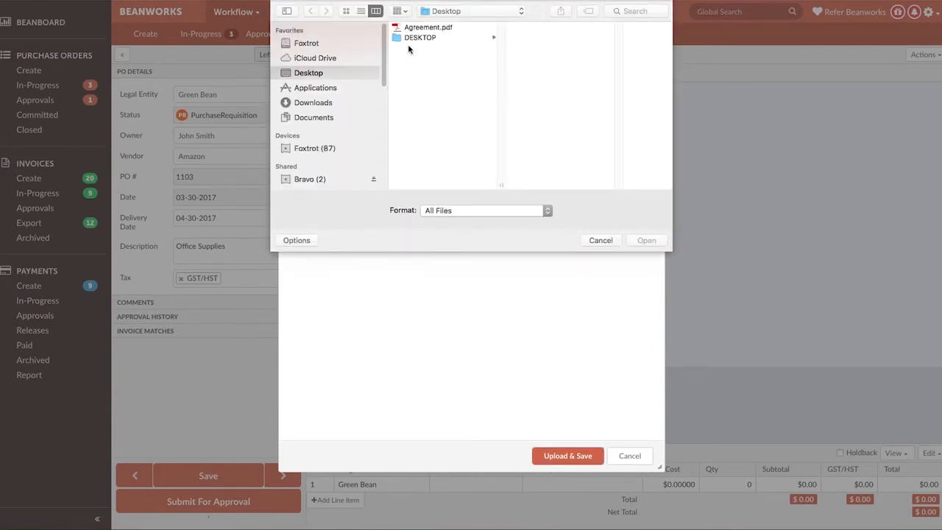
left_click(428, 27)
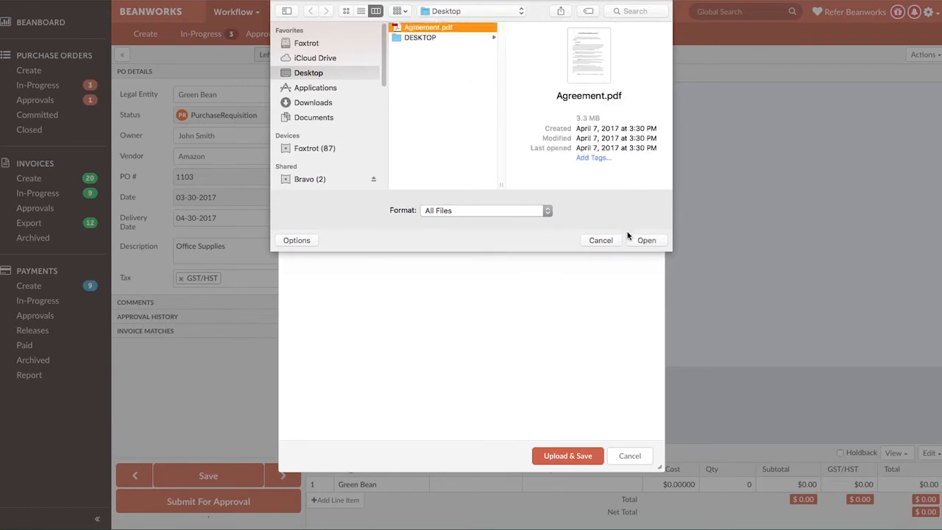
left_click(646, 240)
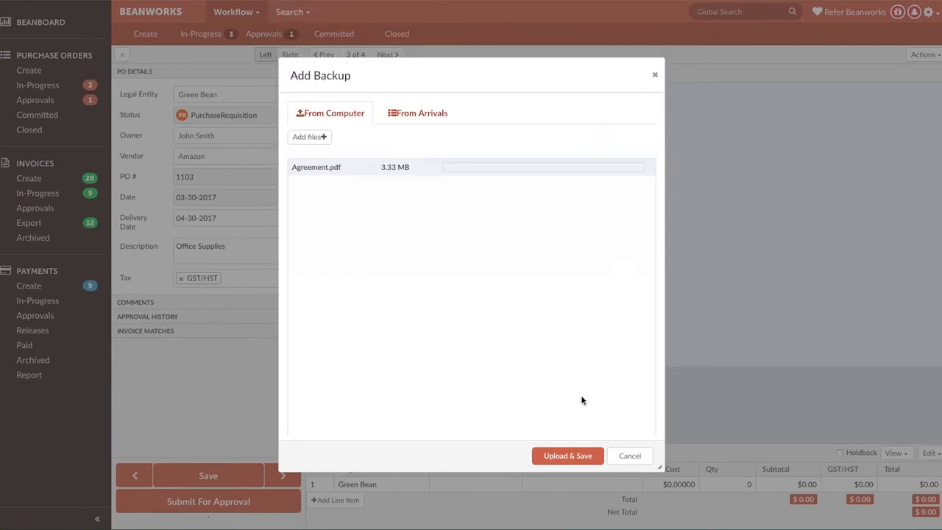
left_click(568, 457)
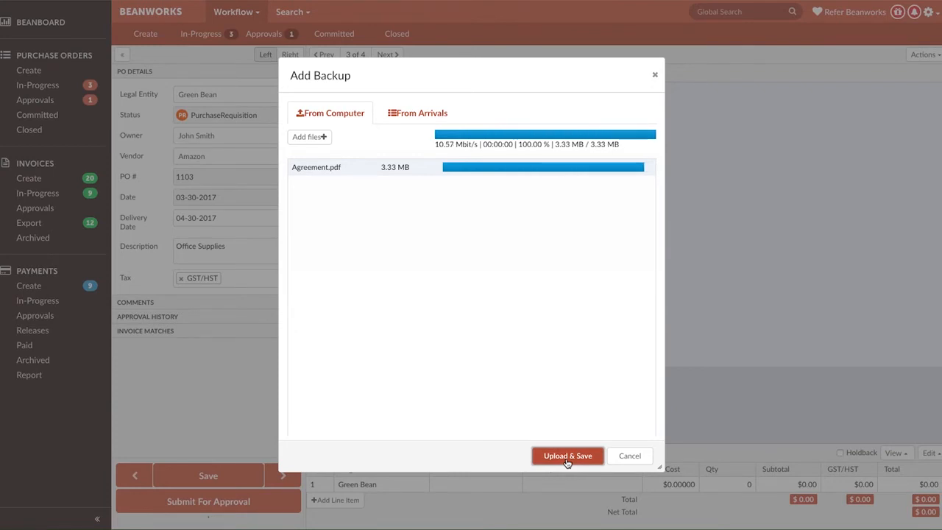
left_click(568, 456)
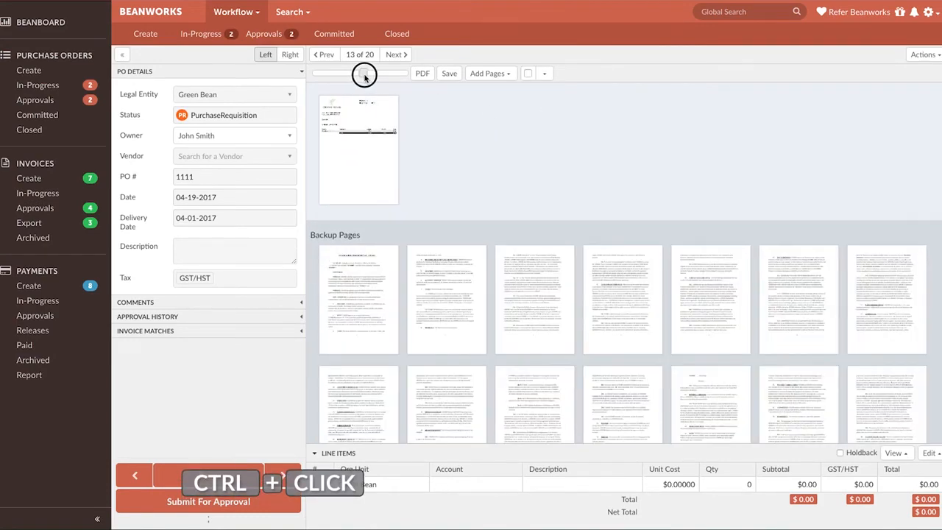
left_click(535, 299)
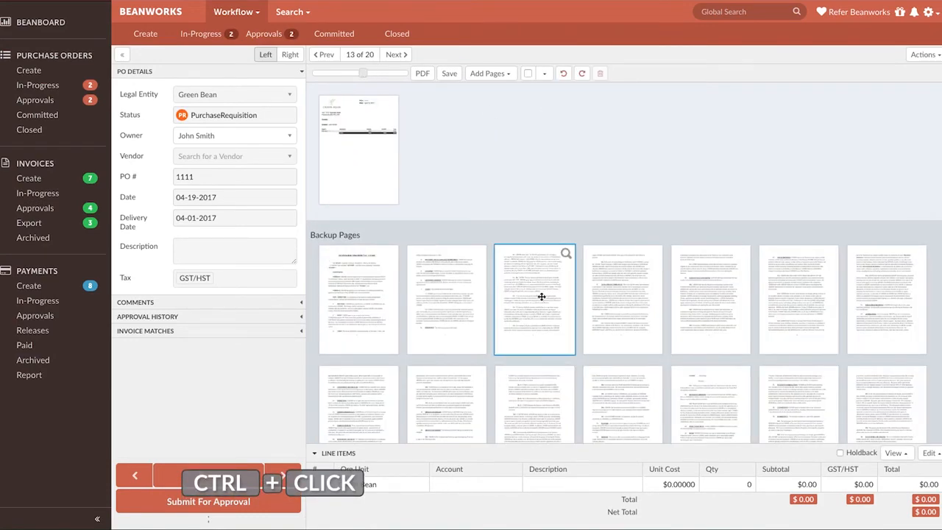
left_click(446, 299)
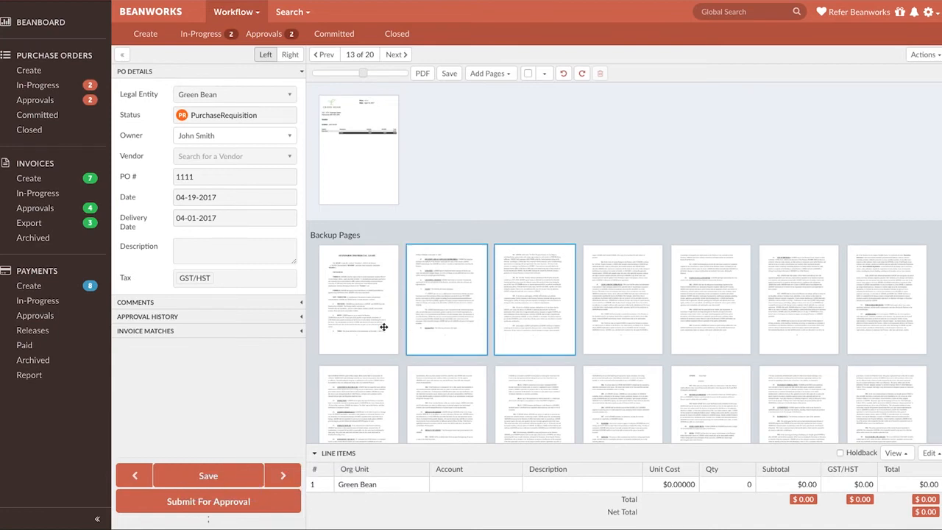
left_click(359, 300)
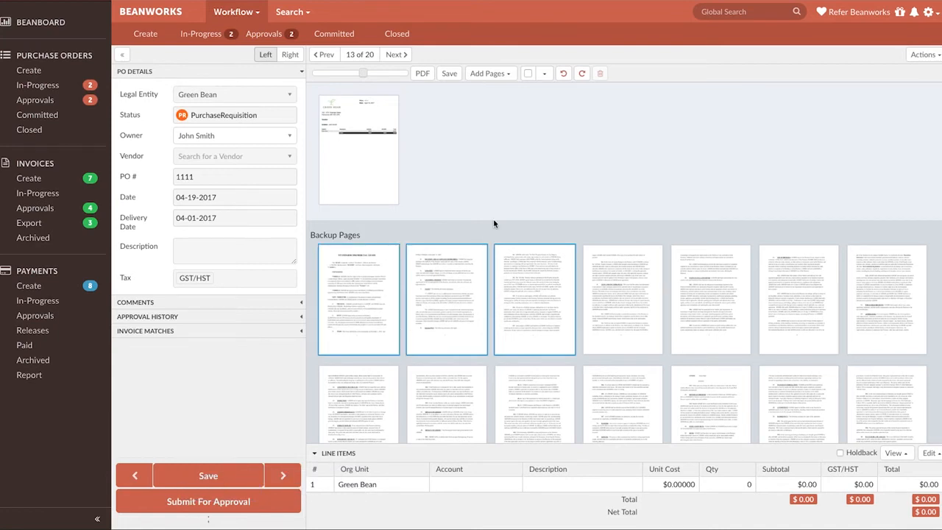
left_click(583, 73)
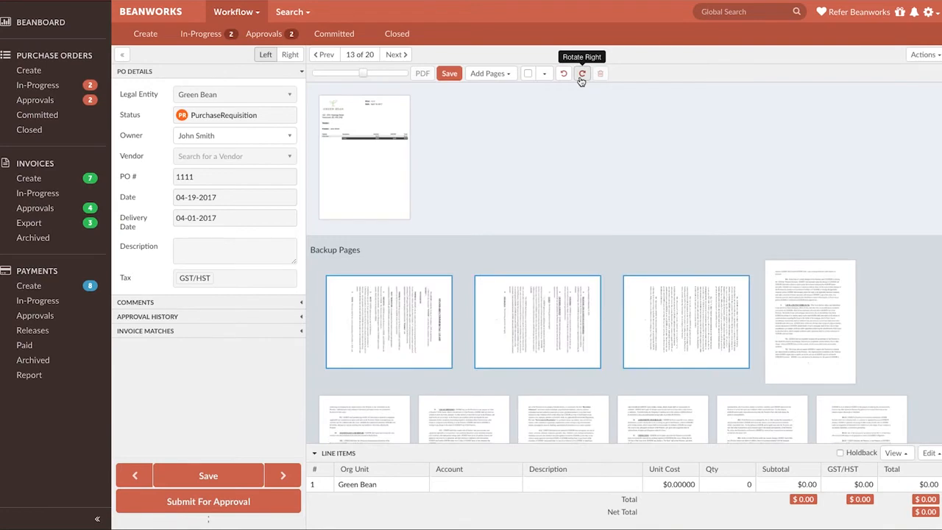
left_click(564, 74)
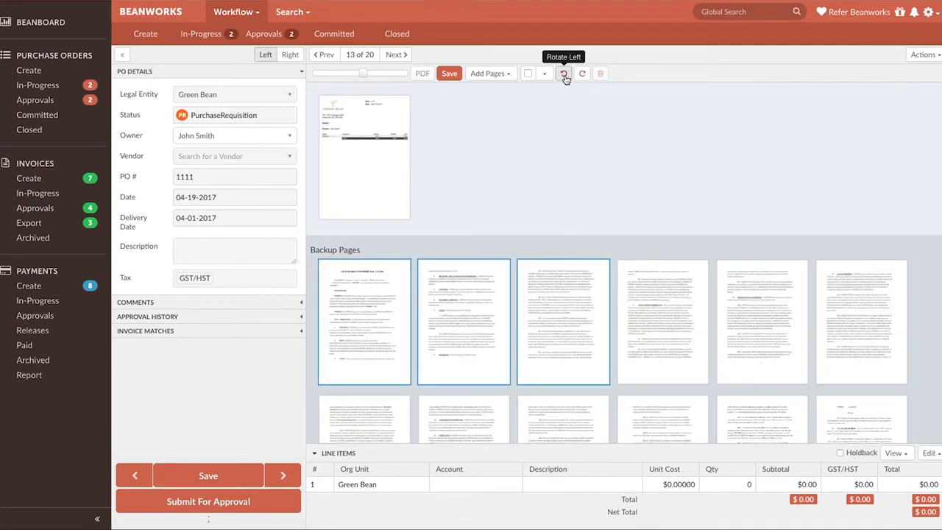
mouse_move(600, 156)
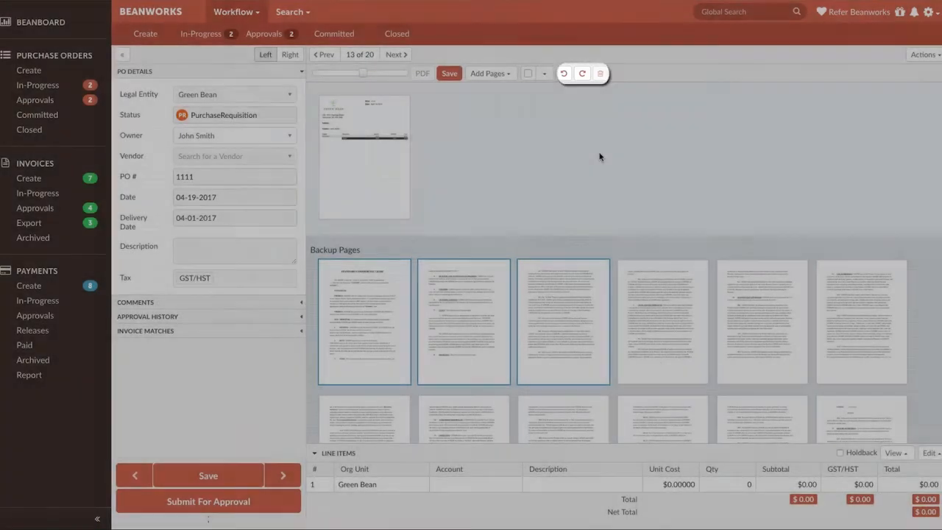
left_click(624, 321)
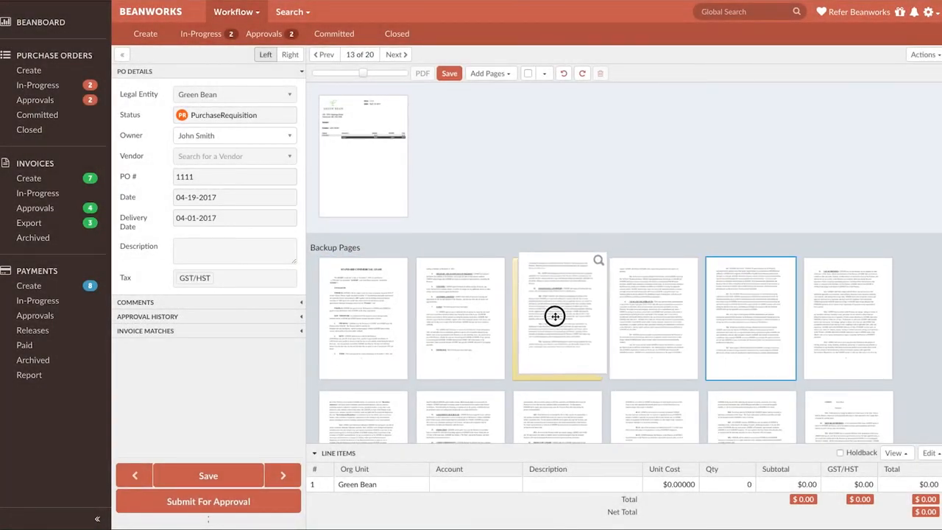
Drag a backup page thumbnail to a new position among the Backup Pages
left_click(459, 318)
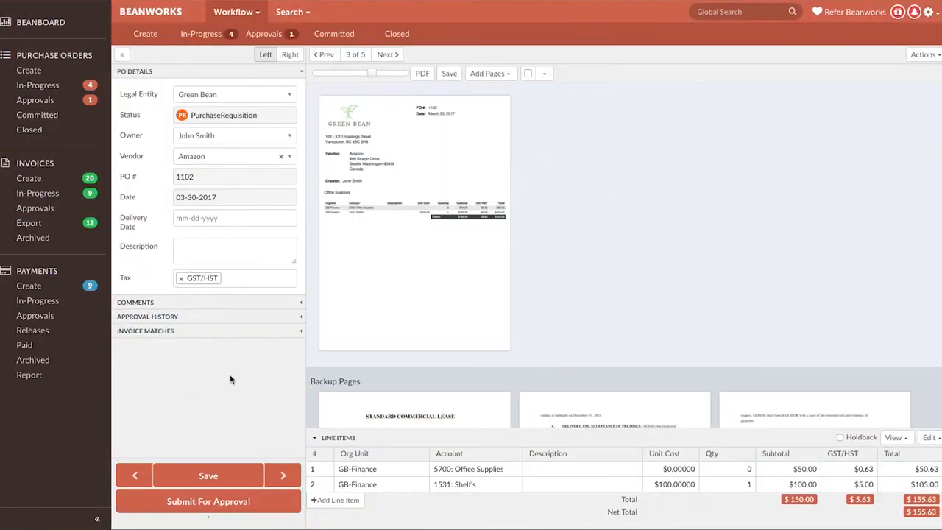
mouse_move(209, 475)
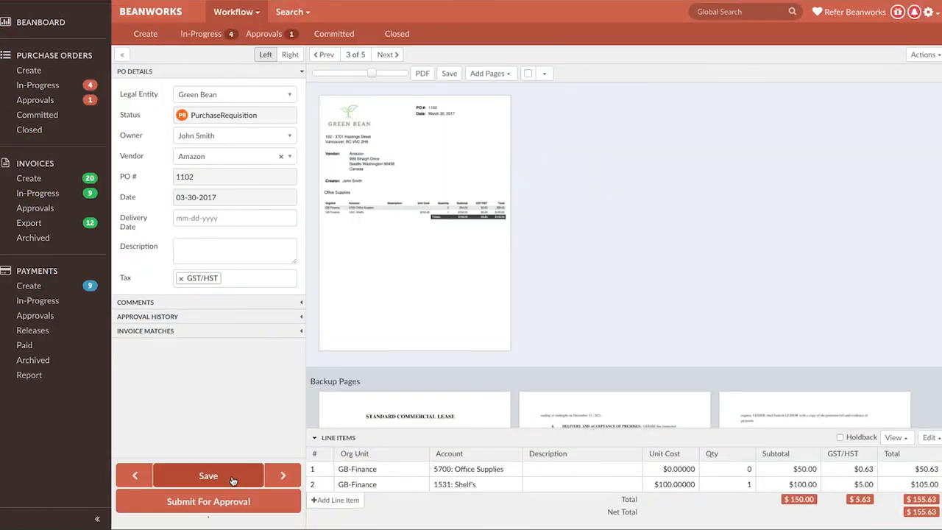
Save PO 1102 with its Office Supplies and Shelfs lines totaling $155.63
left_click(209, 476)
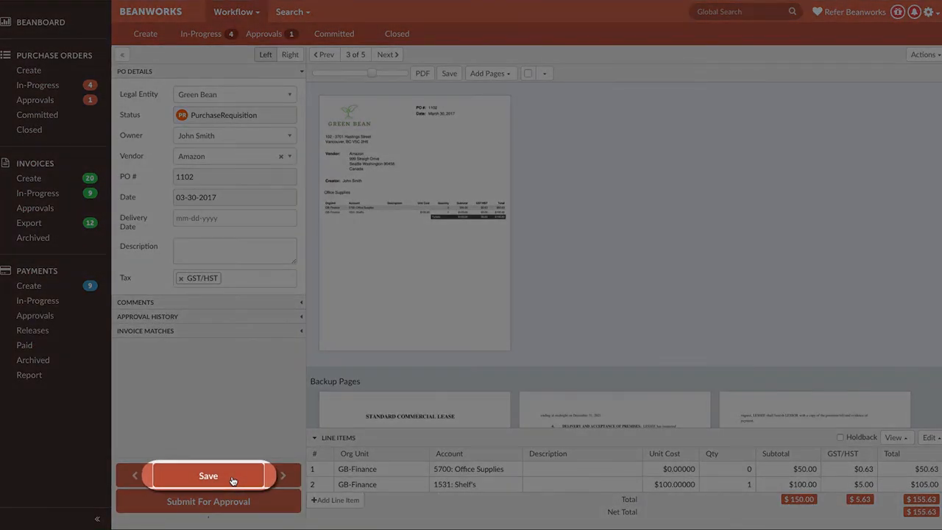
left_click(209, 476)
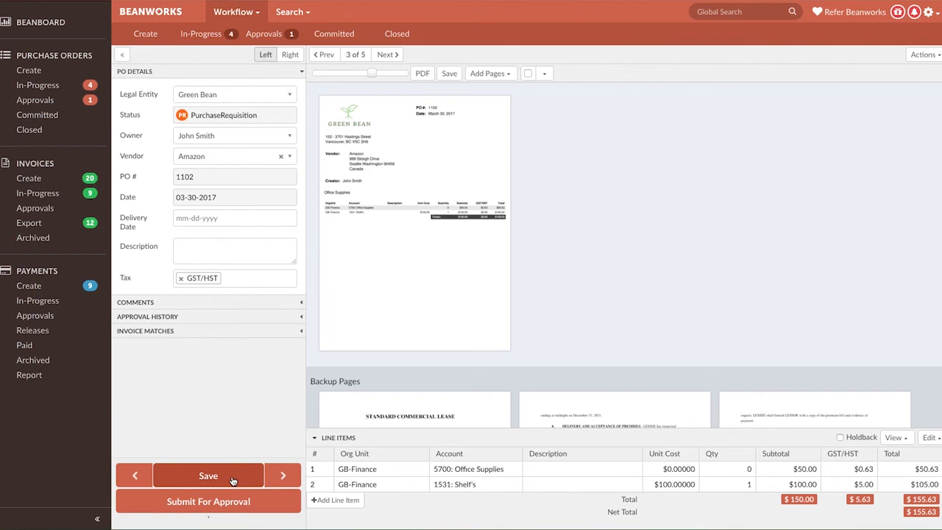
mouse_move(259, 423)
type("Can you please advi")
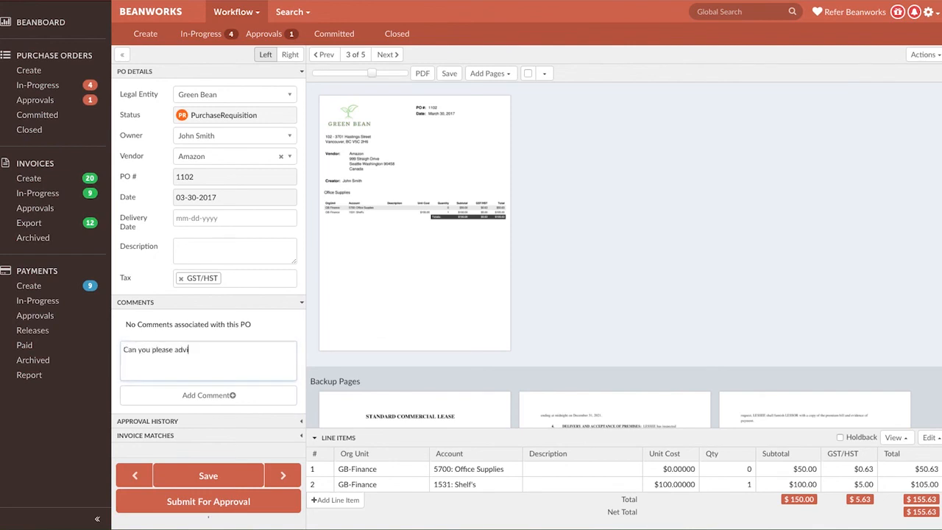
Comment 'se me if this is correct?' and reassign PO 1102 to the AP Clerk owner
type("se me if this is correct?")
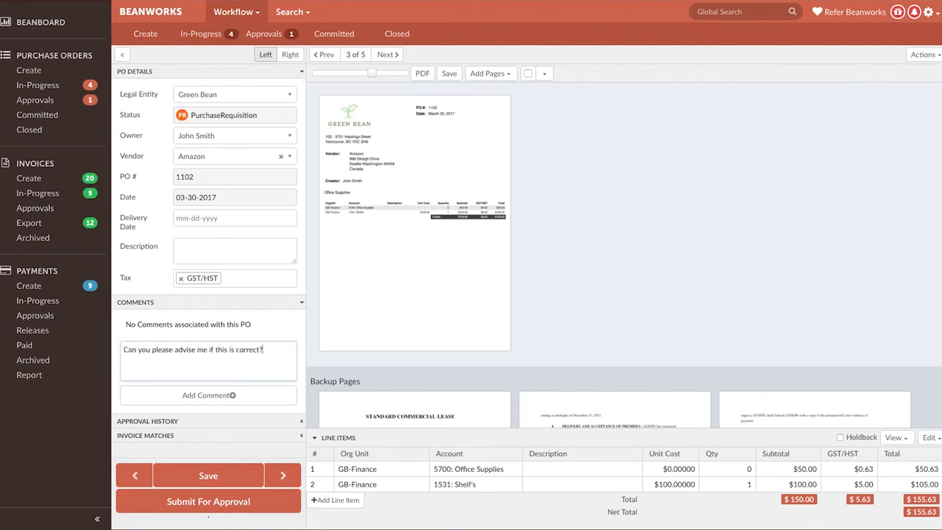
left_click(289, 135)
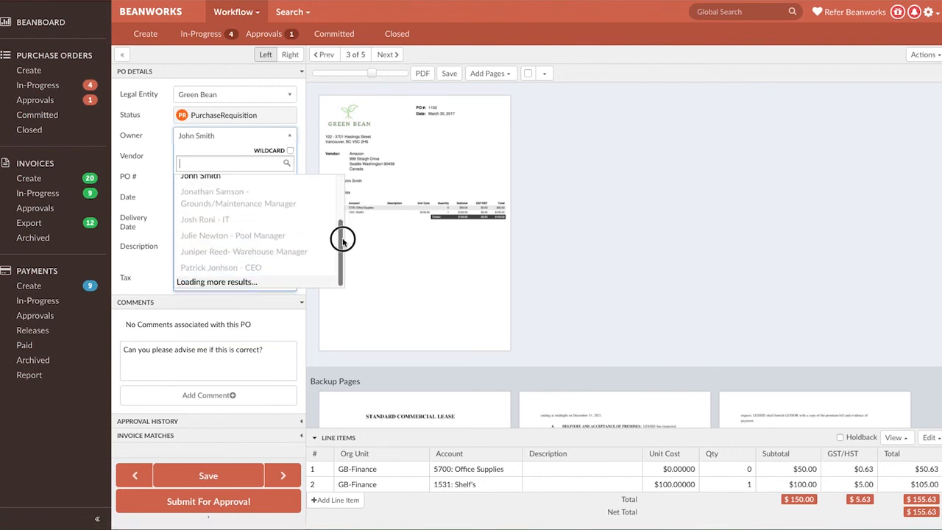
scroll("down", 3)
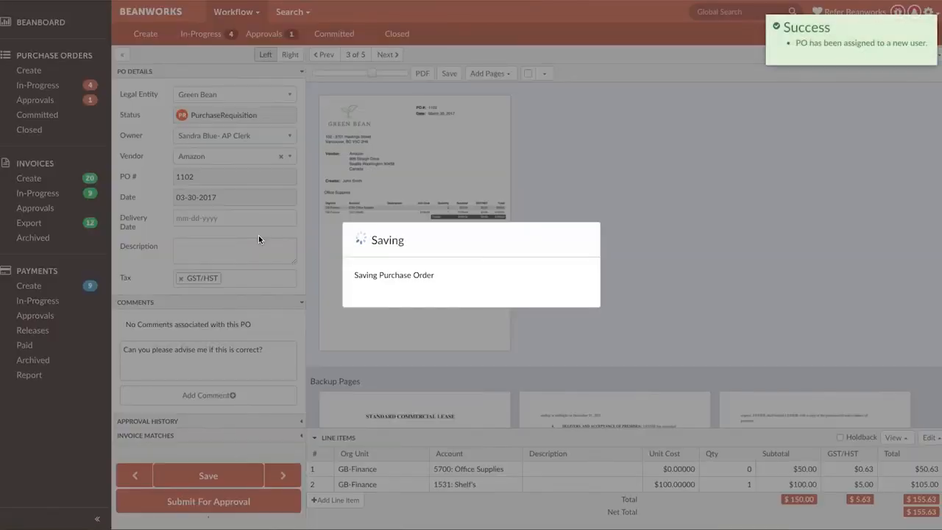
left_click(386, 53)
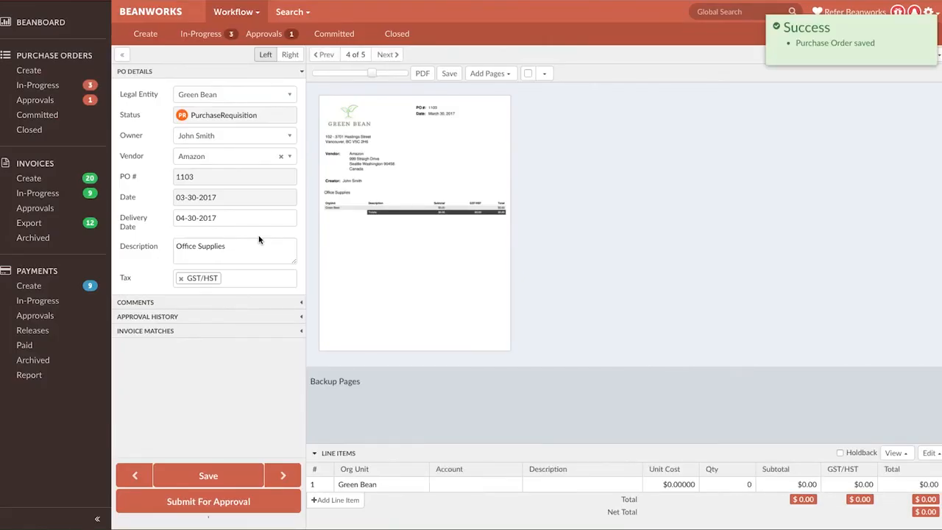